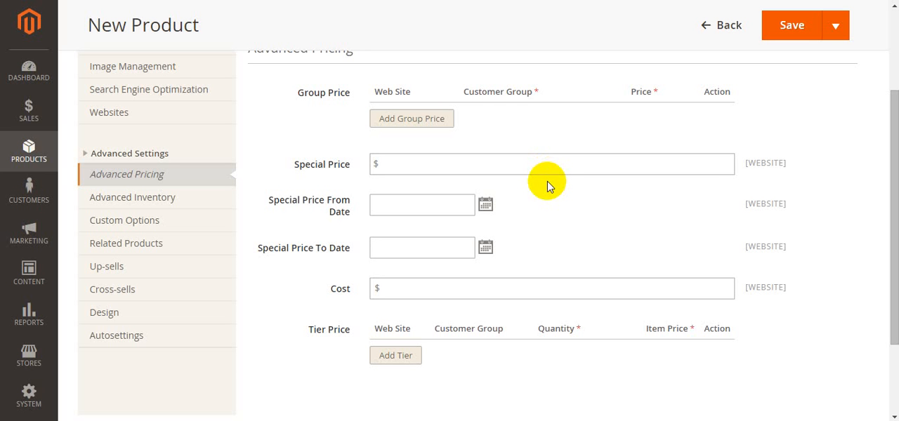
mouse_move(474, 137)
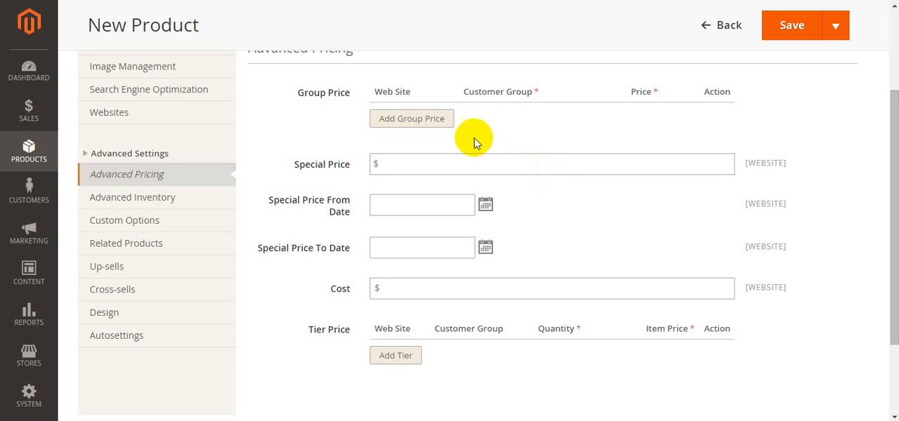
mouse_move(109, 113)
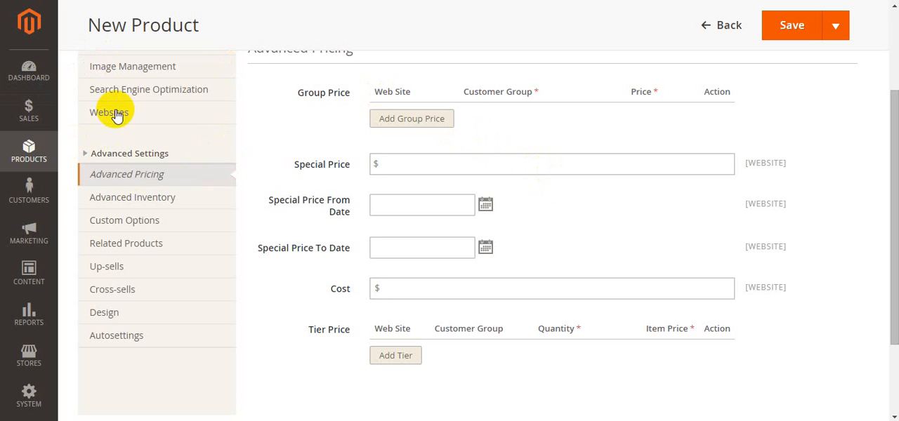
mouse_move(124, 220)
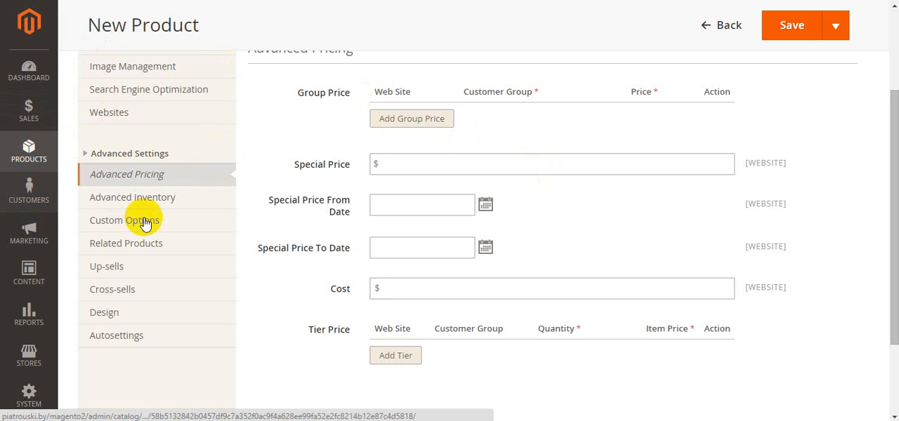
mouse_move(882, 246)
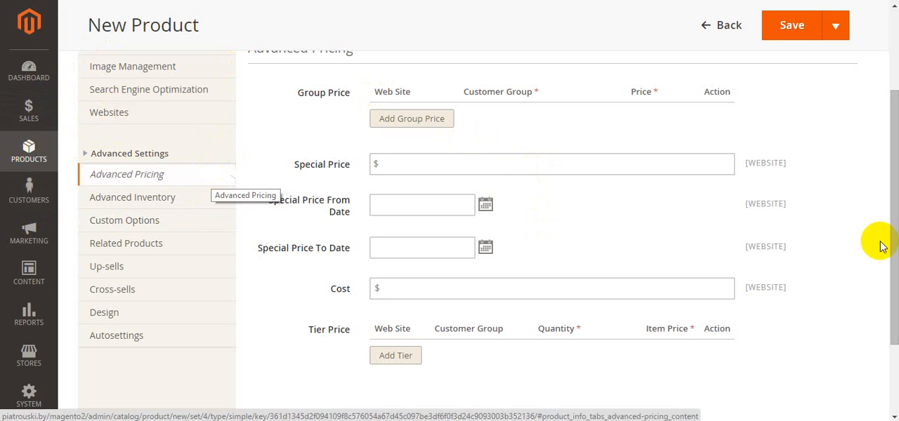
mouse_move(757, 217)
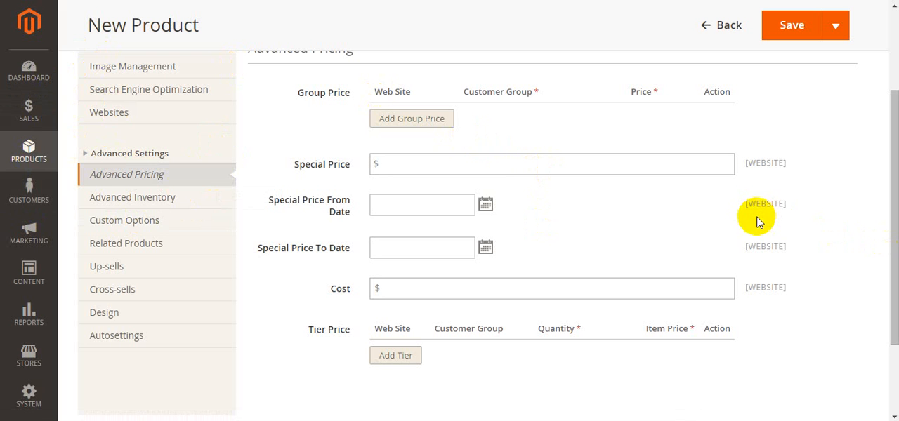
mouse_move(736, 245)
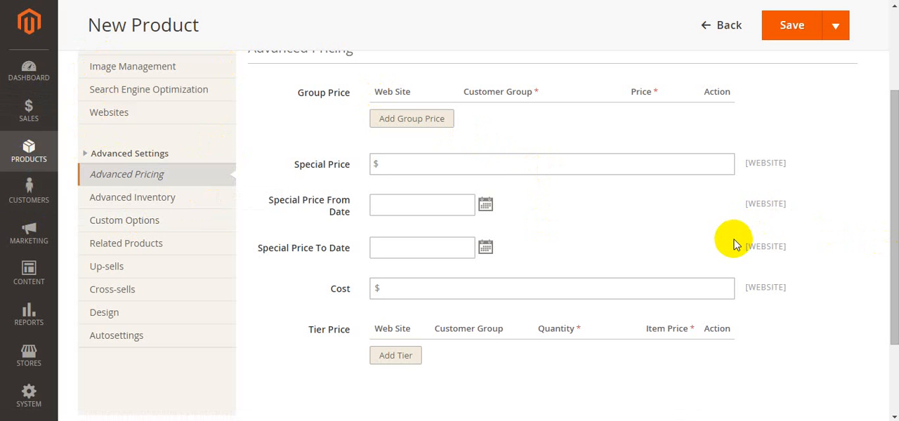
mouse_move(285, 133)
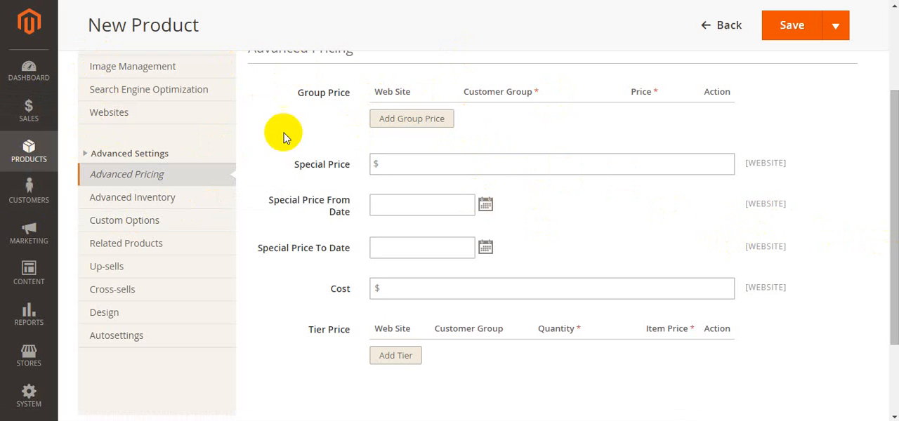
mouse_move(578, 216)
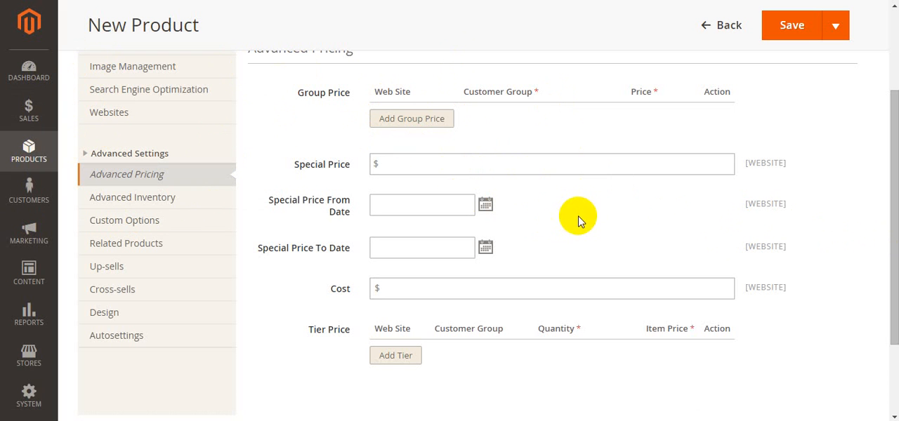
mouse_move(522, 206)
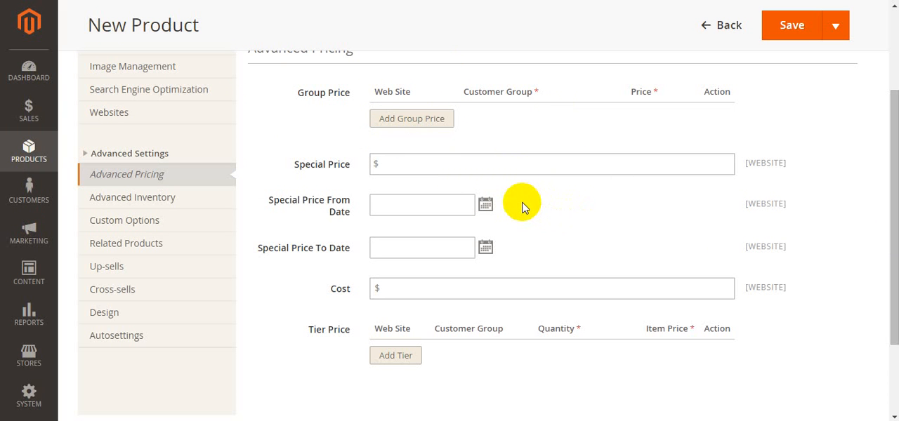
mouse_move(412, 118)
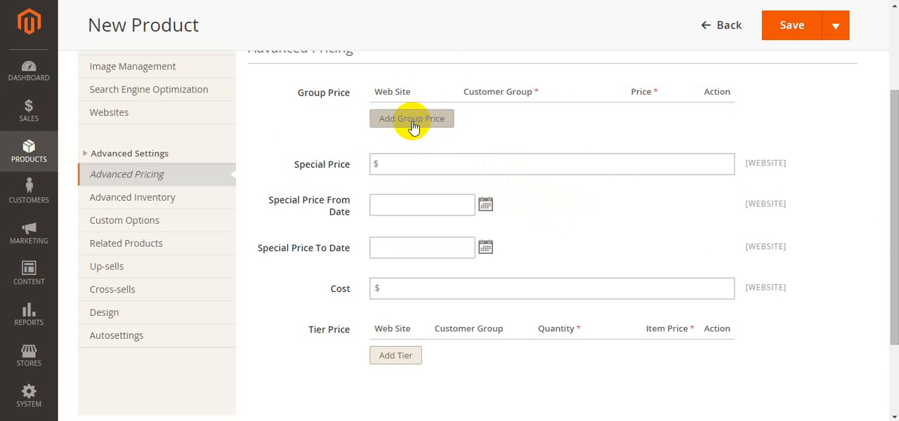
Step: Add a group price row: All Websites [USD], NOT LOGGED IN group, price 5
left_click(411, 118)
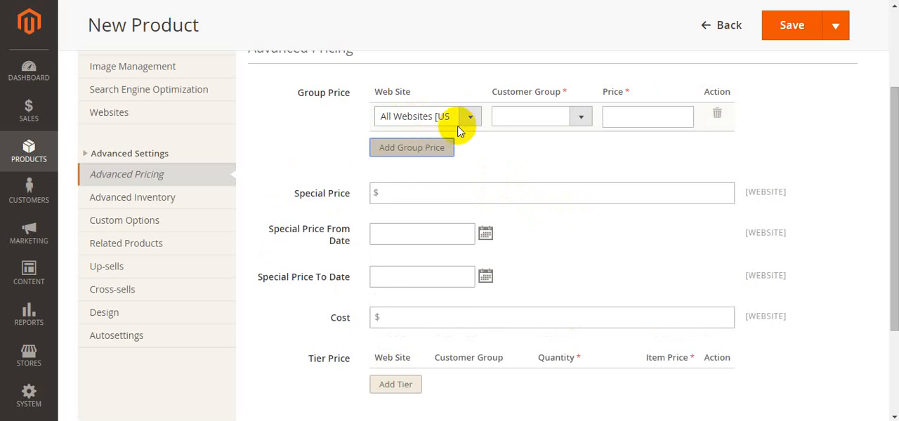
left_click(469, 117)
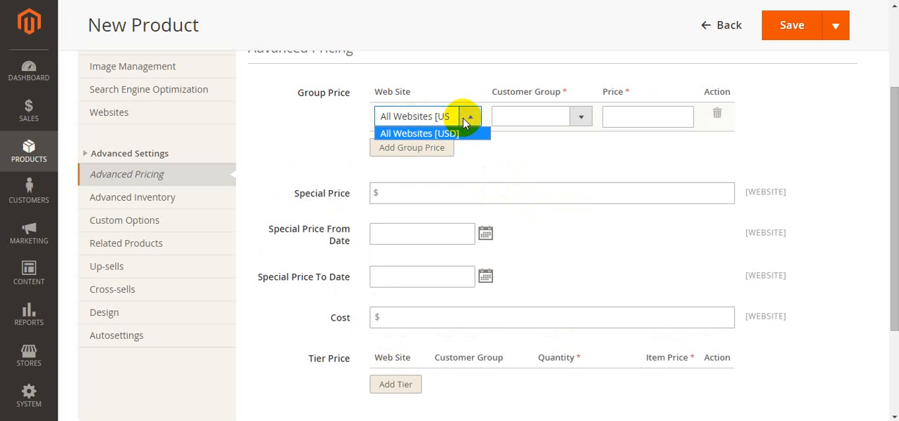
left_click(417, 134)
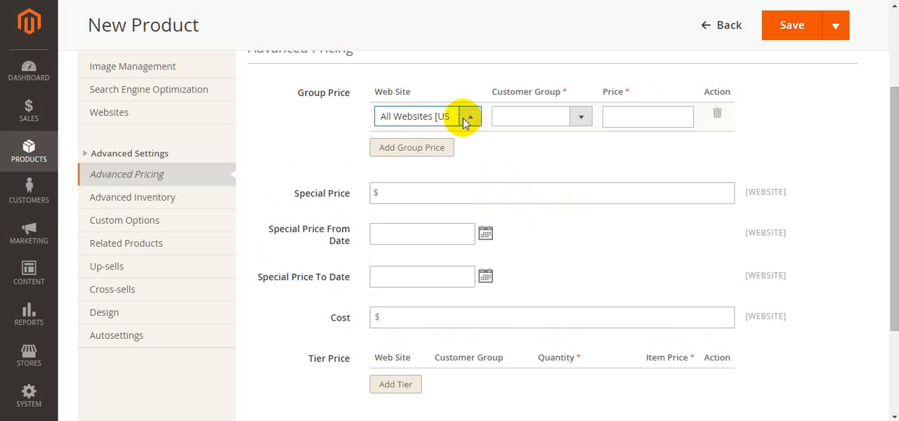
left_click(469, 116)
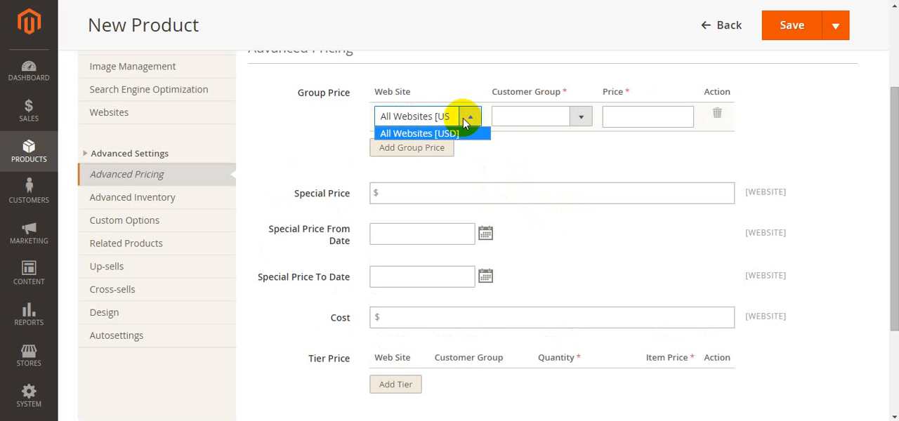
left_click(416, 134)
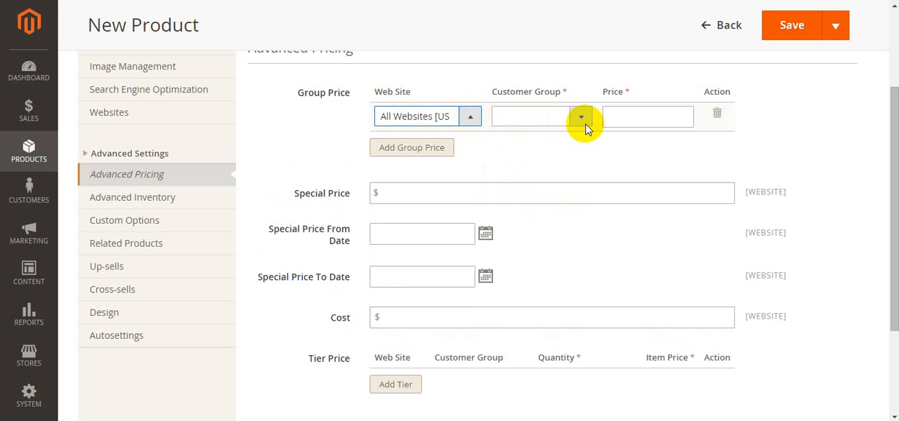
left_click(582, 116)
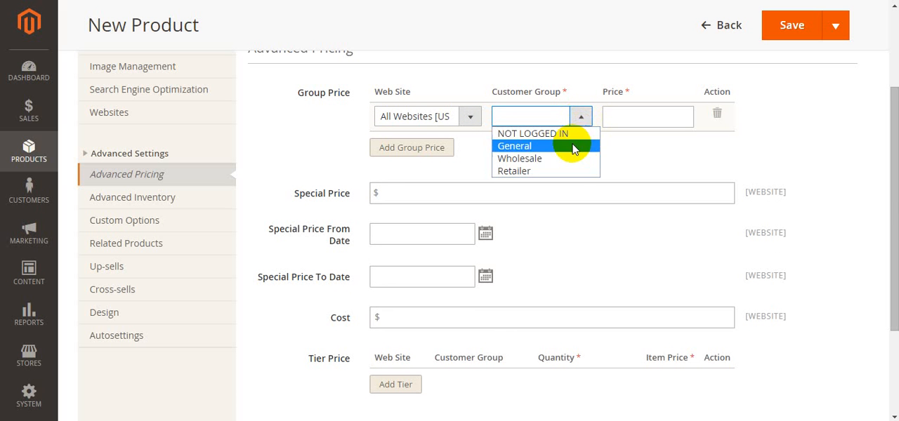
left_click(533, 134)
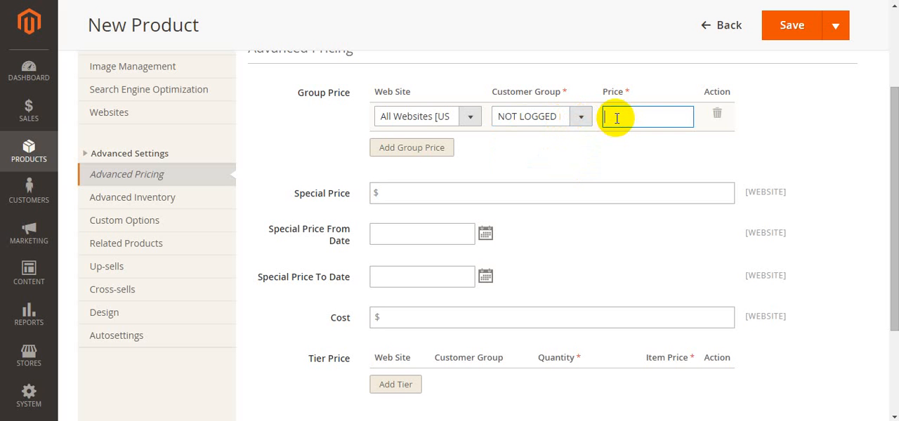
type("5")
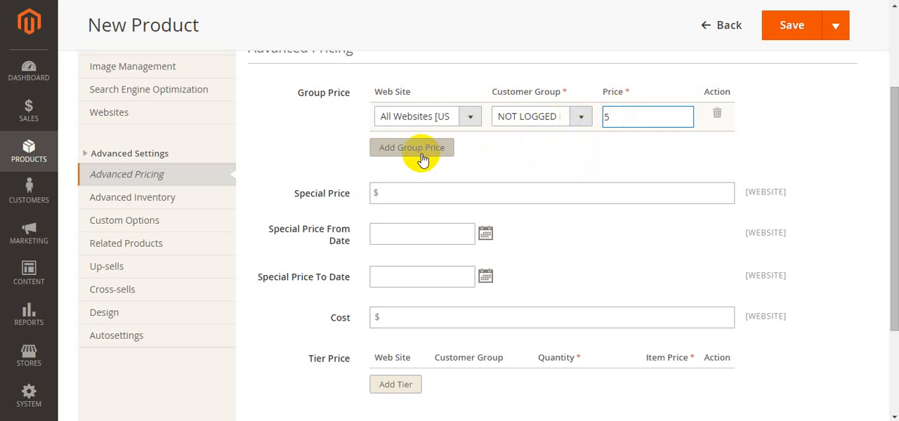
left_click(411, 147)
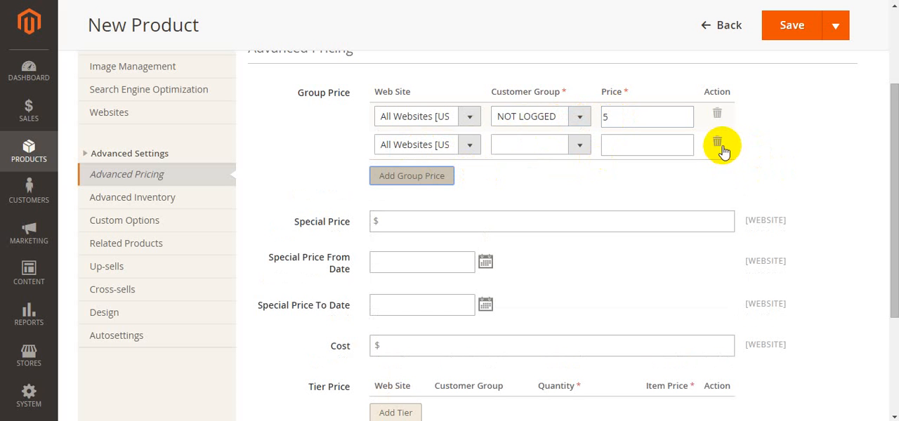
mouse_move(718, 144)
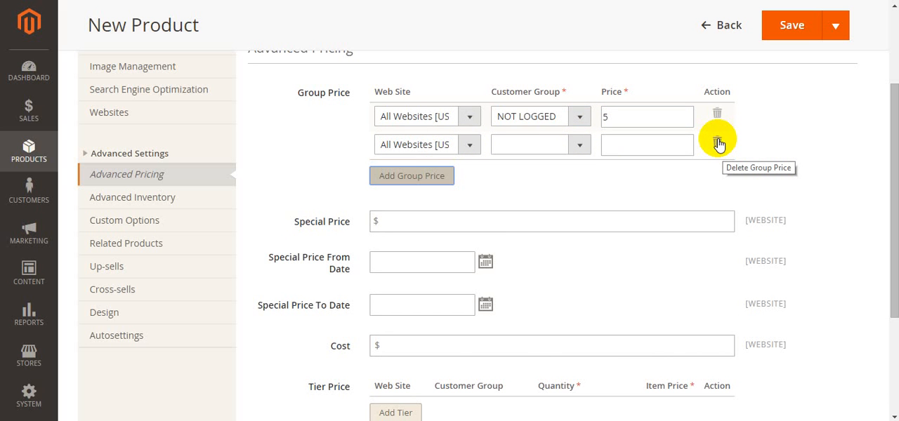
left_click(717, 145)
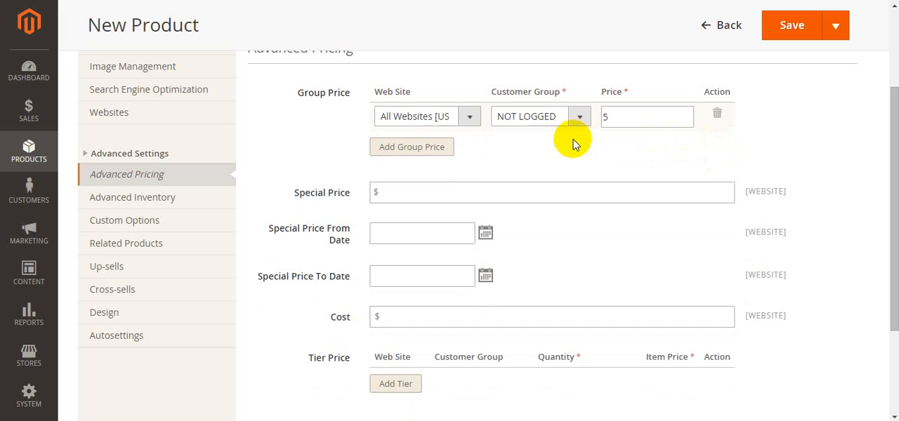
mouse_move(555, 128)
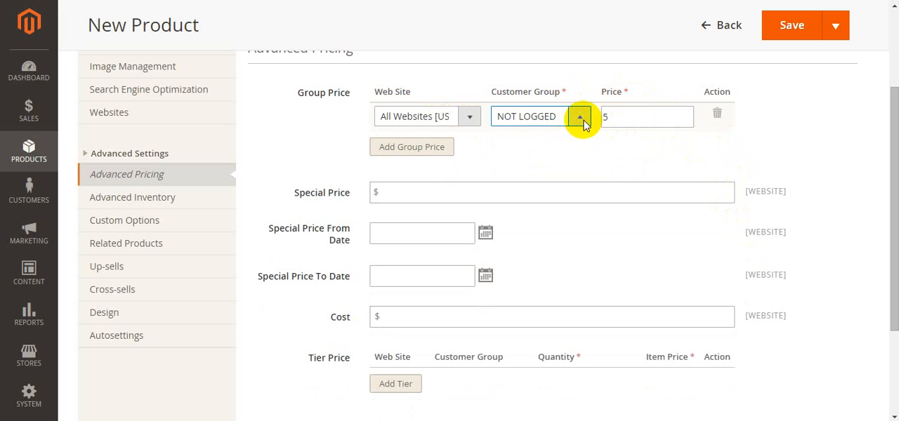
Step: Switch the group price row's customer group from NOT LOGGED IN to Wholesale
left_click(581, 117)
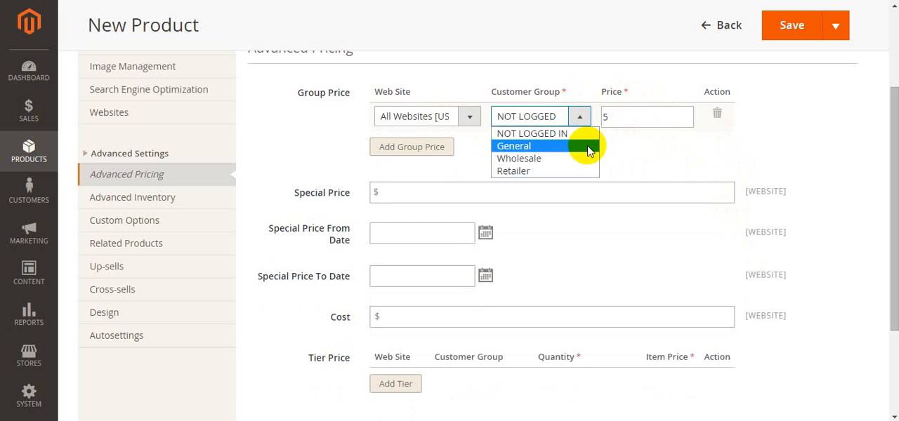
left_click(518, 158)
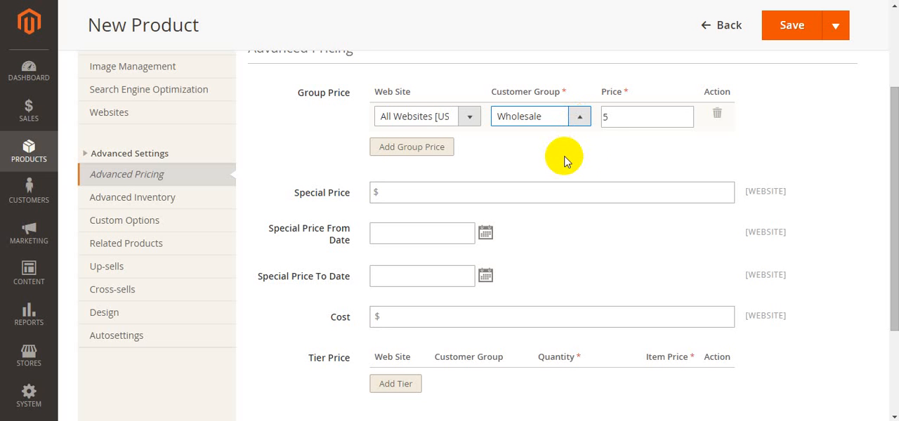
mouse_move(510, 156)
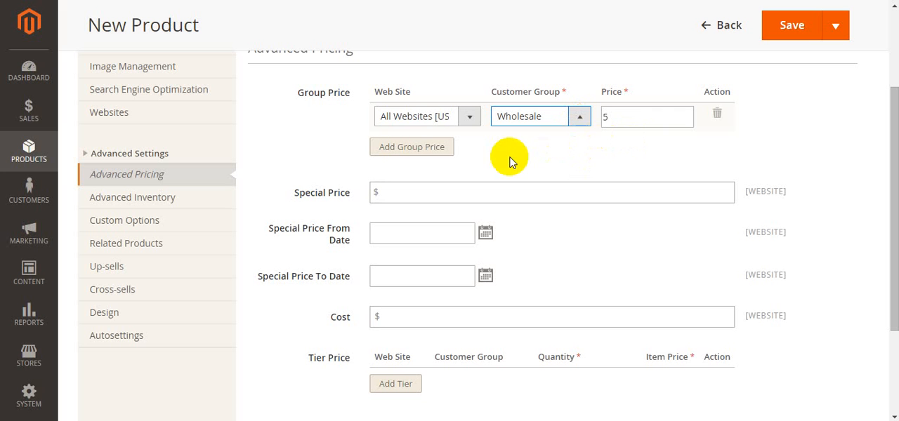
mouse_move(589, 146)
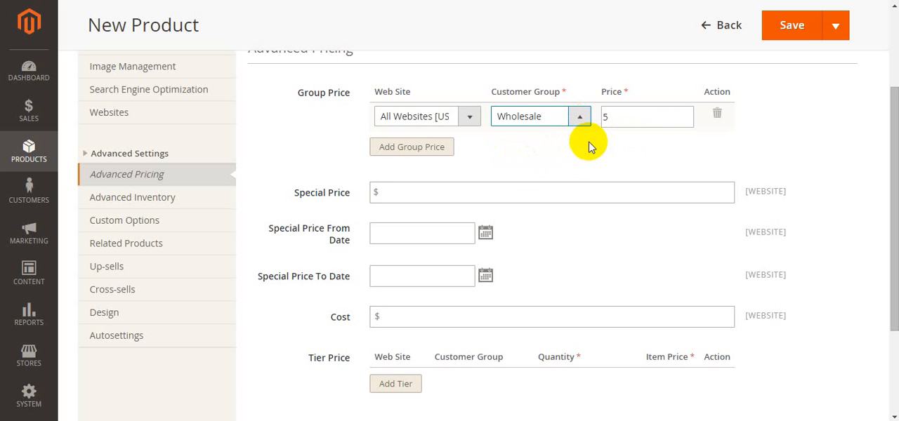
mouse_move(590, 162)
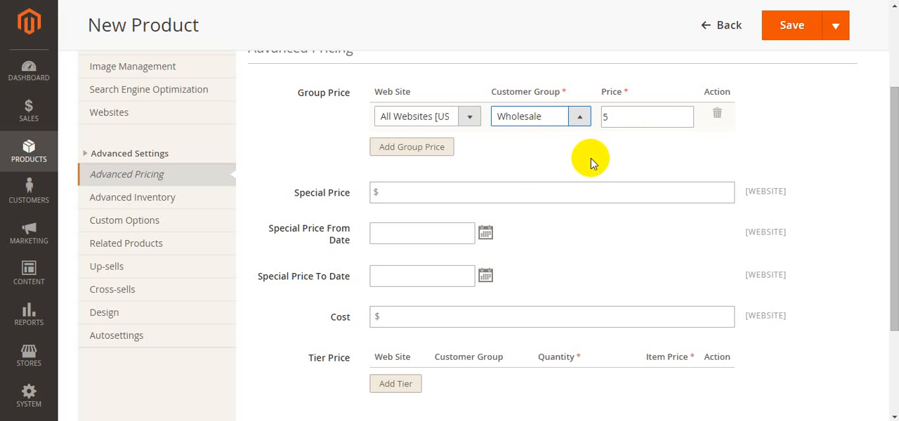
left_click(412, 146)
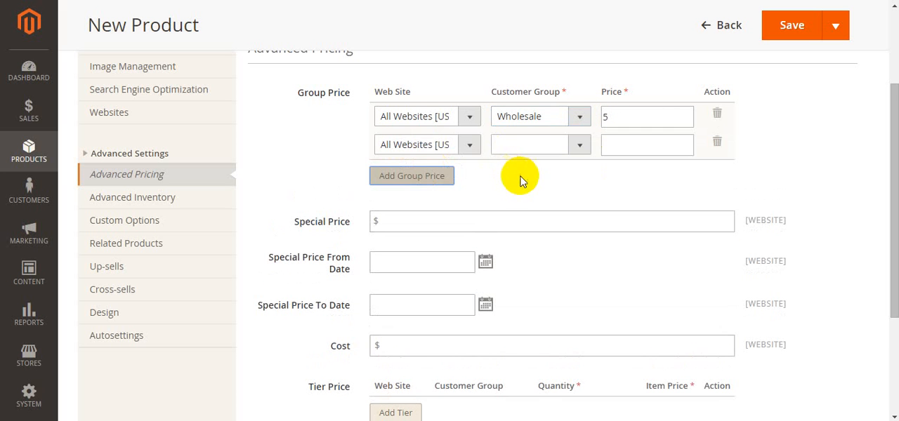
mouse_move(753, 155)
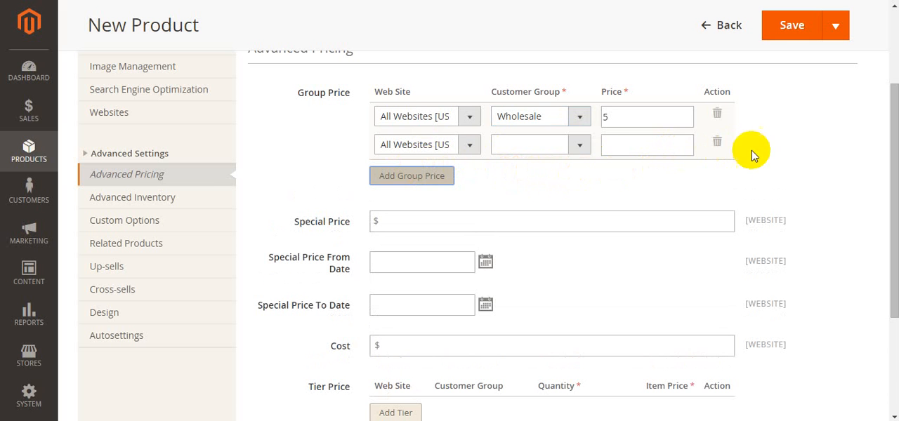
mouse_move(717, 144)
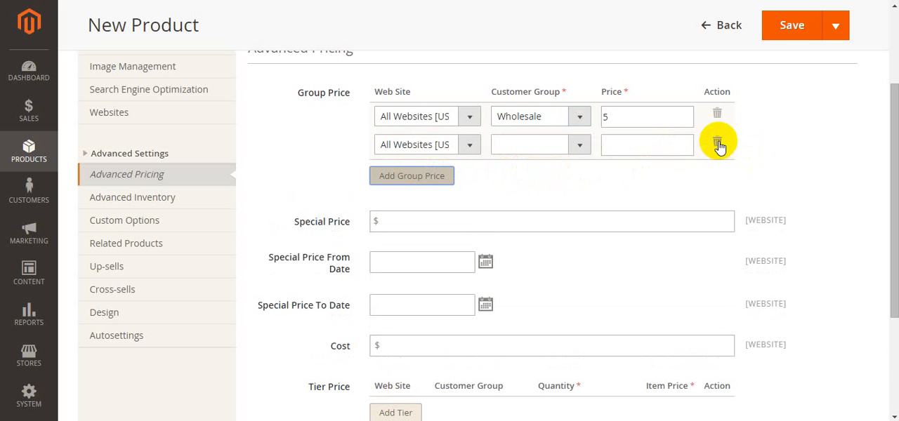
left_click(717, 144)
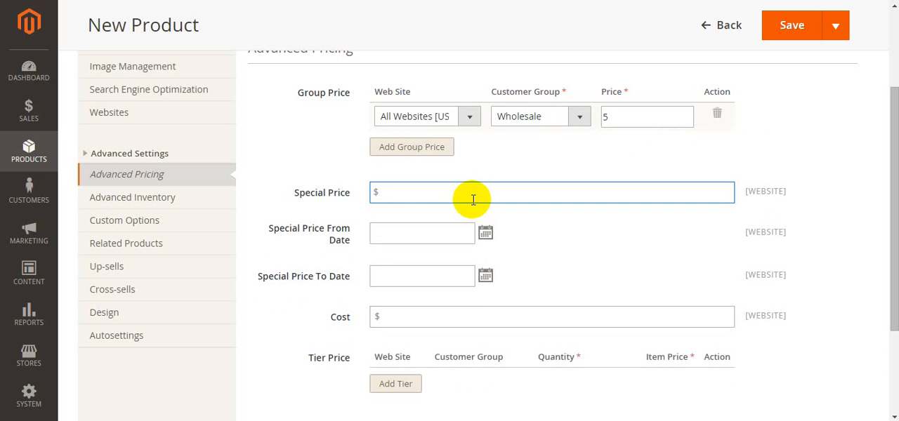
Step: Enter 3 as the product's Special Price
type("3")
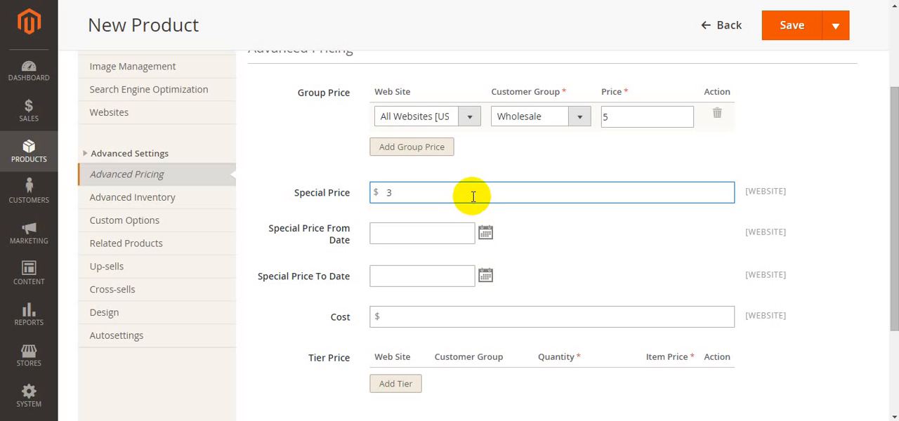
mouse_move(313, 197)
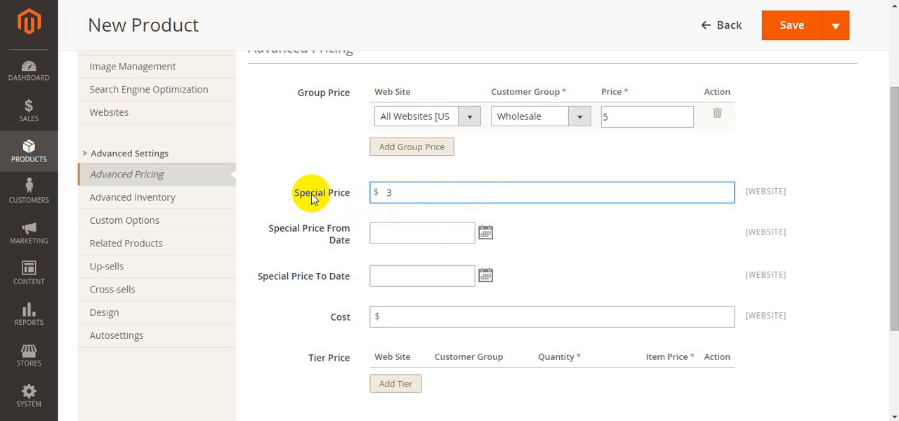
mouse_move(424, 234)
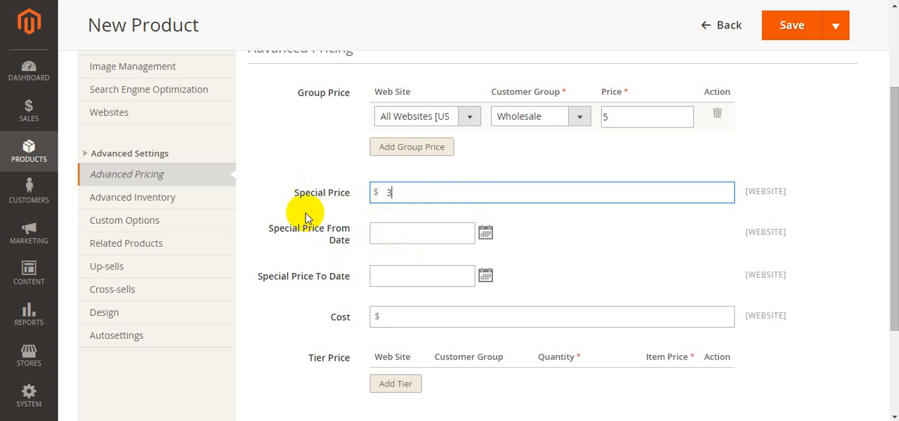
mouse_move(512, 299)
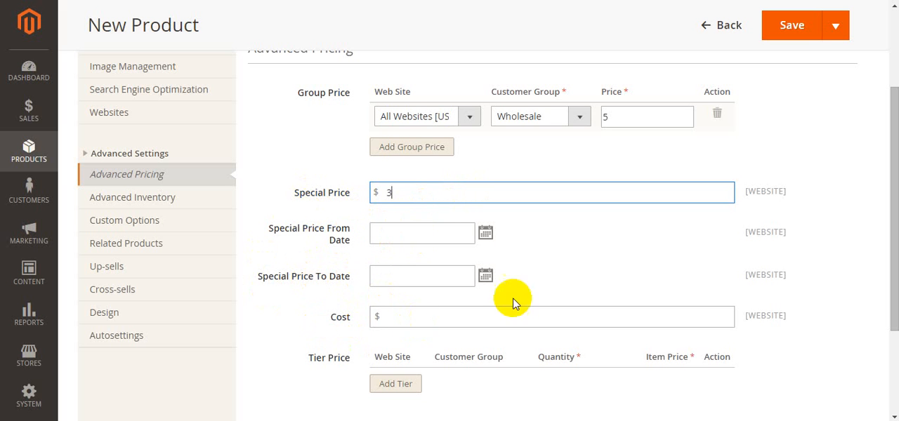
left_click(422, 233)
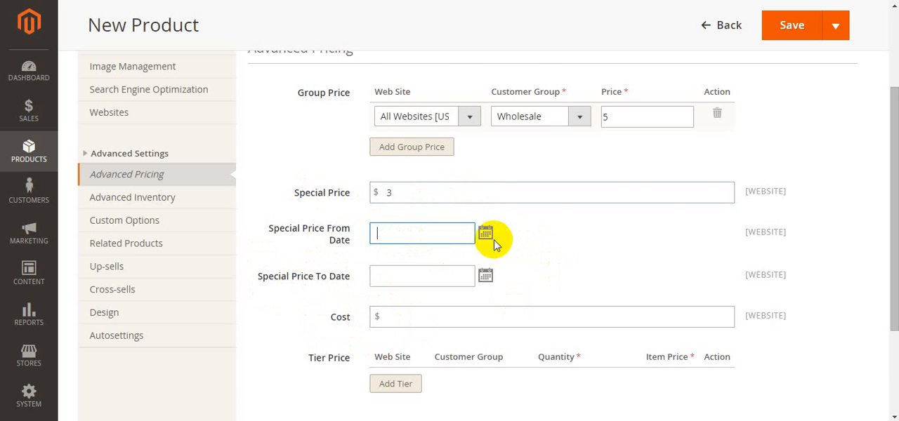
Step: Set the special price From Date to April 22 and To Date to April 23, 2015
left_click(485, 233)
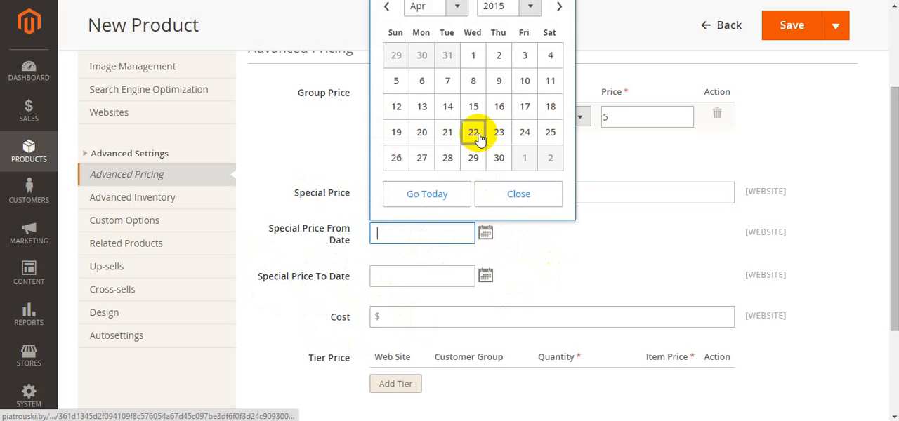
left_click(473, 132)
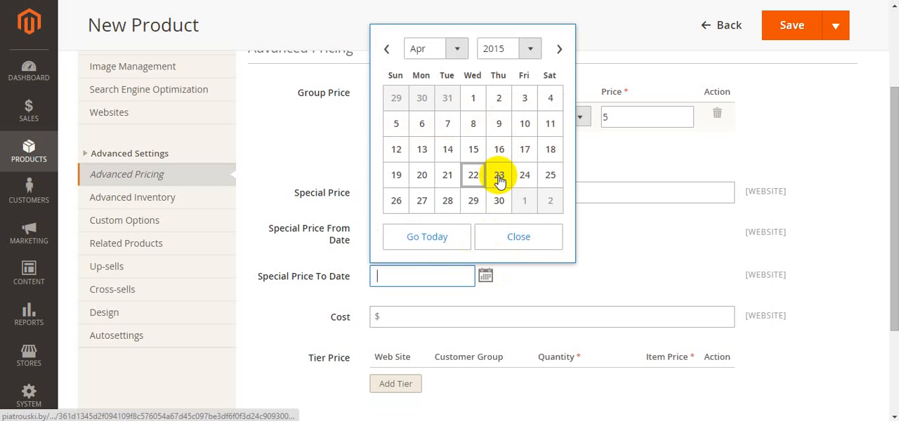
left_click(498, 175)
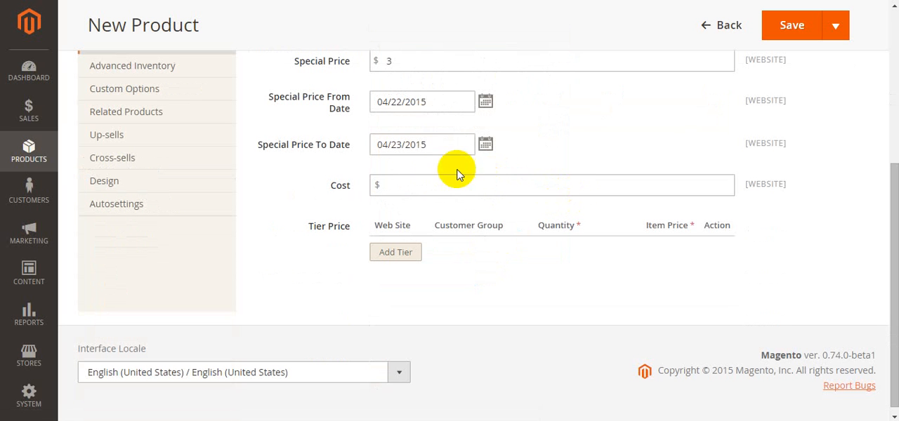
Step: Enter 10 in the product's Cost field
left_click(552, 185)
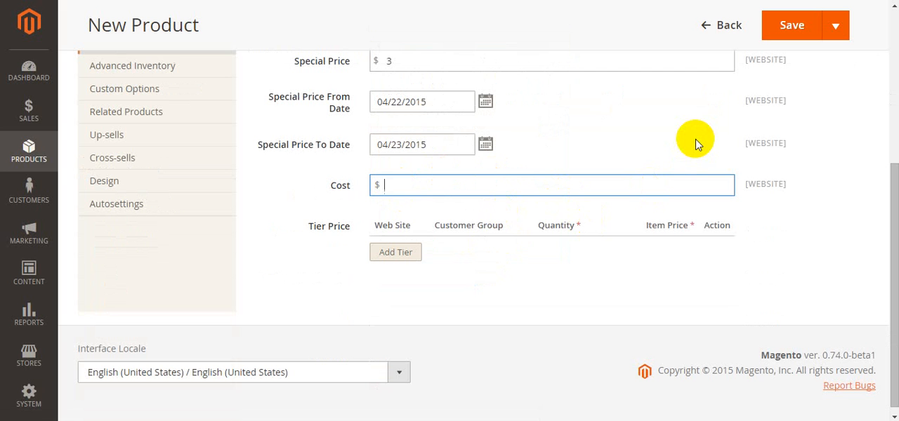
type("10")
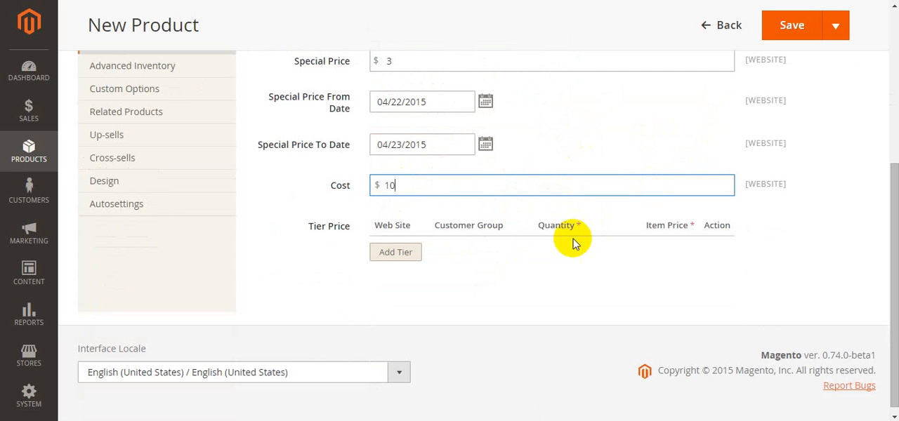
mouse_move(526, 221)
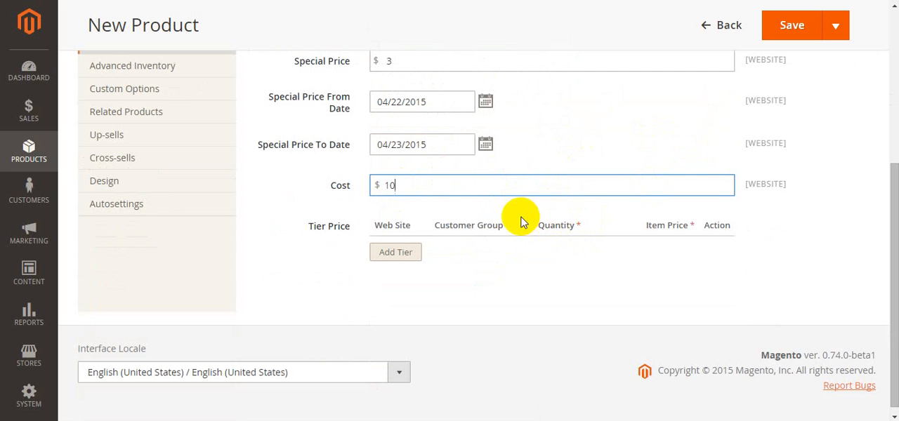
mouse_move(338, 271)
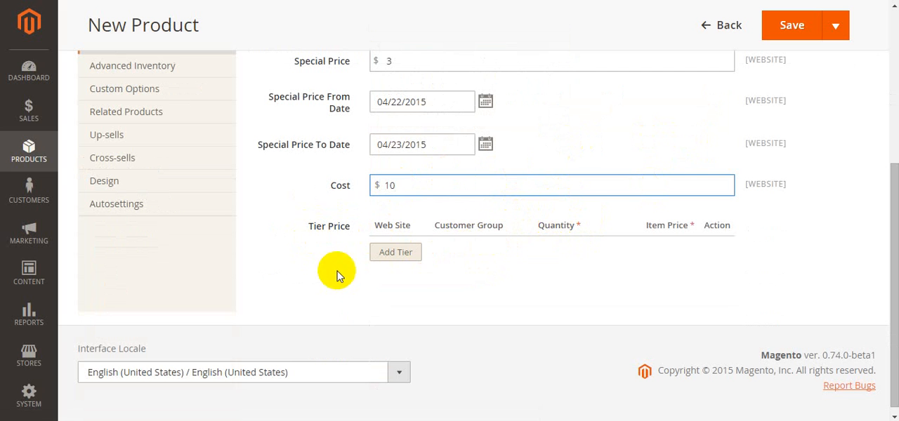
mouse_move(460, 272)
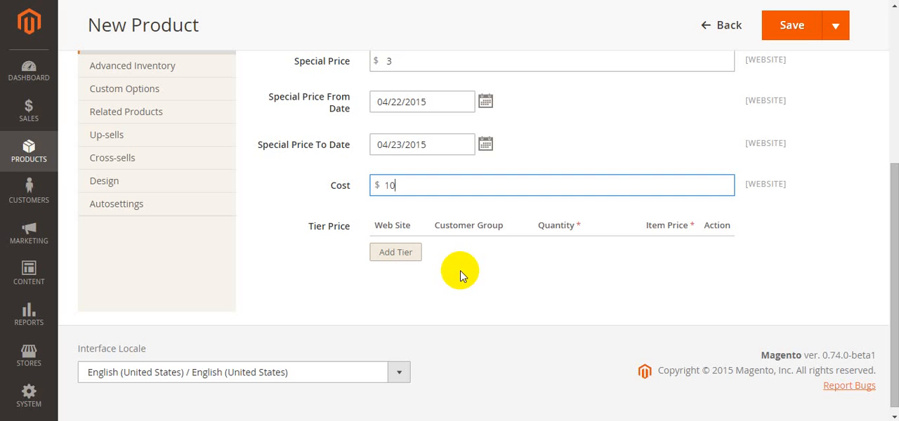
mouse_move(420, 253)
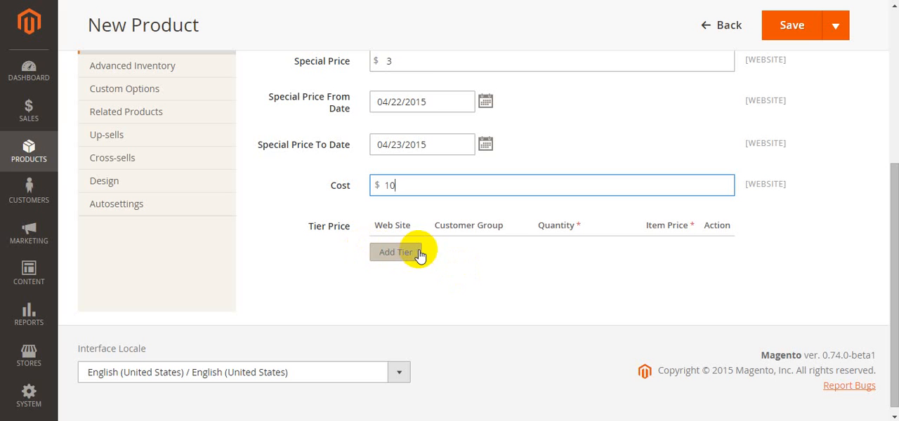
Step: Add a tier price row with default website and group, quantity 2, item price 3
left_click(396, 252)
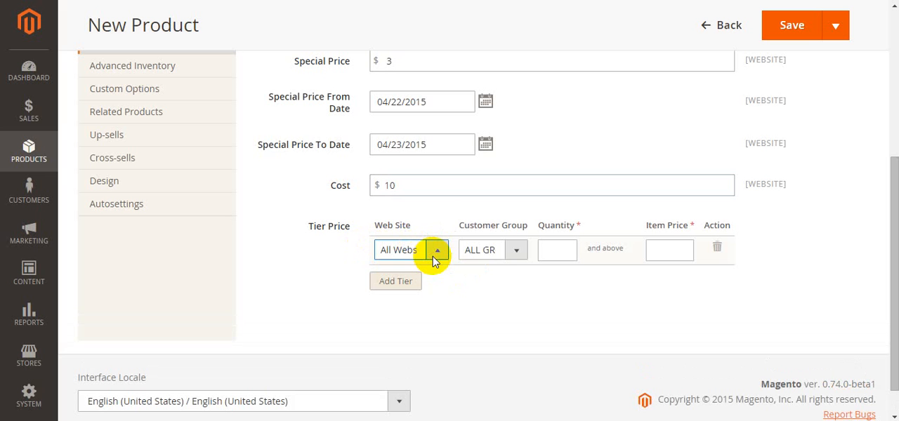
mouse_move(516, 251)
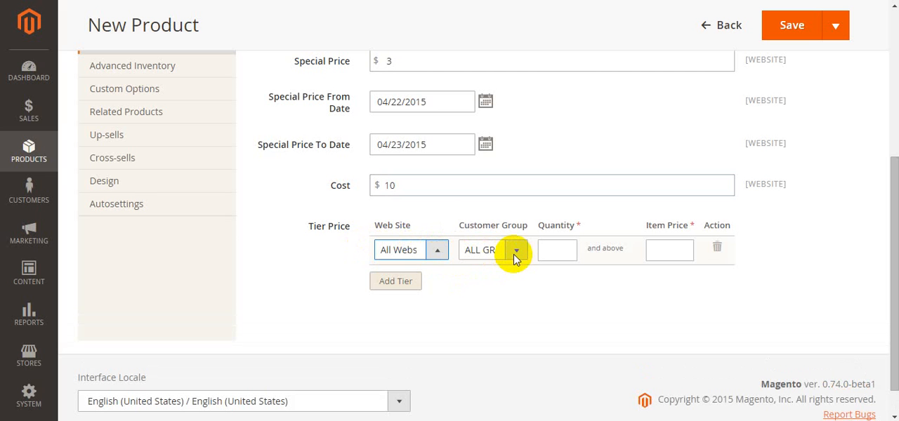
left_click(516, 250)
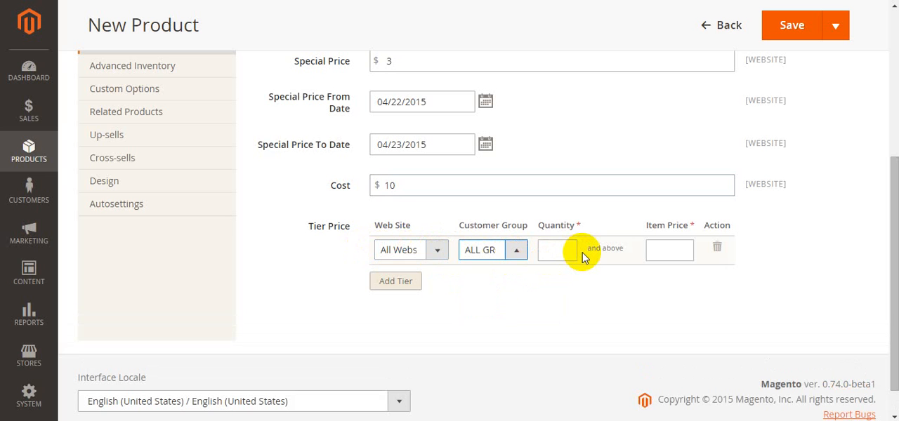
left_click(516, 250)
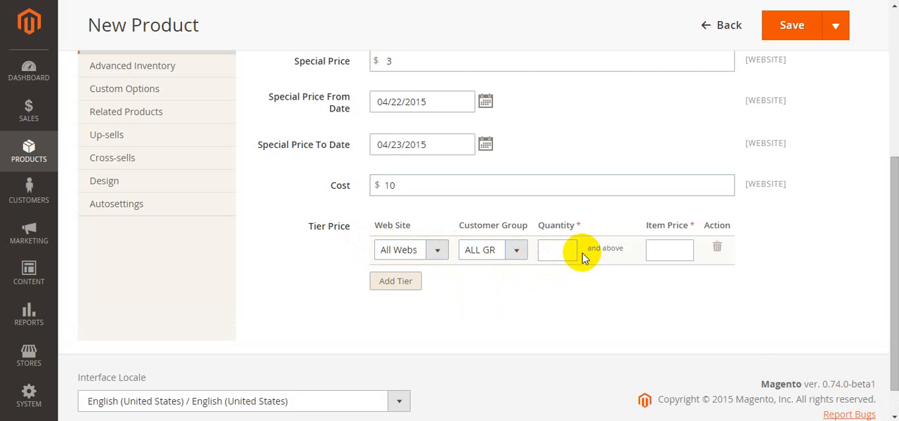
left_click(556, 250)
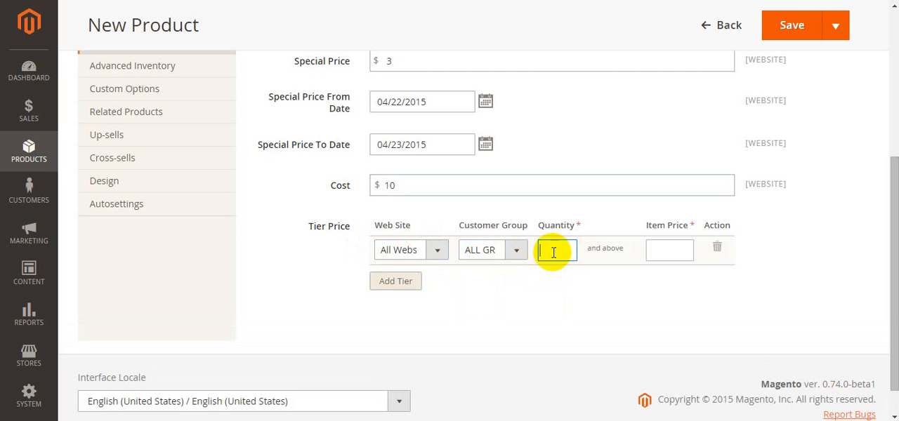
type("2")
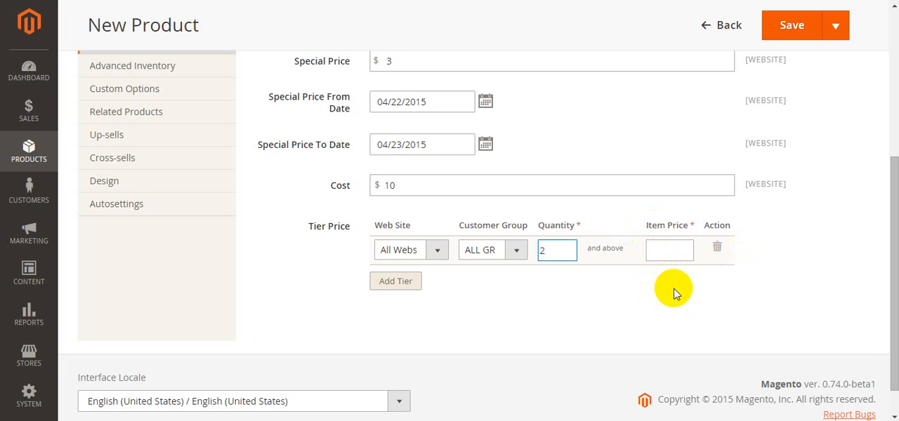
left_click(668, 251)
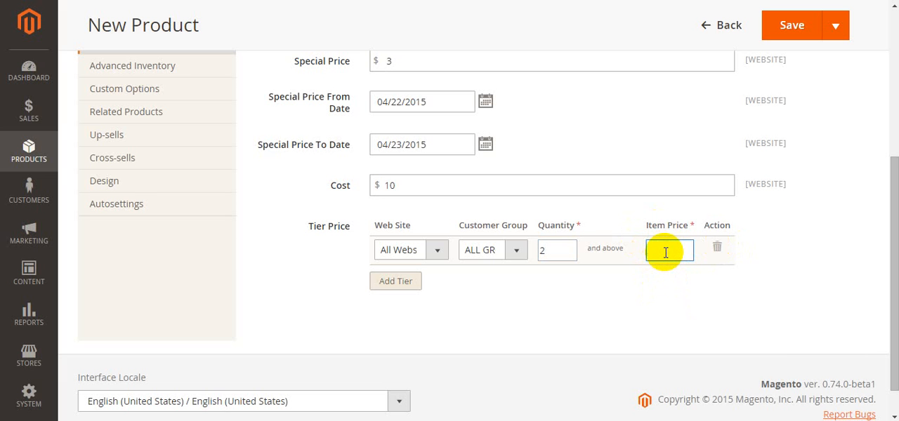
type("3")
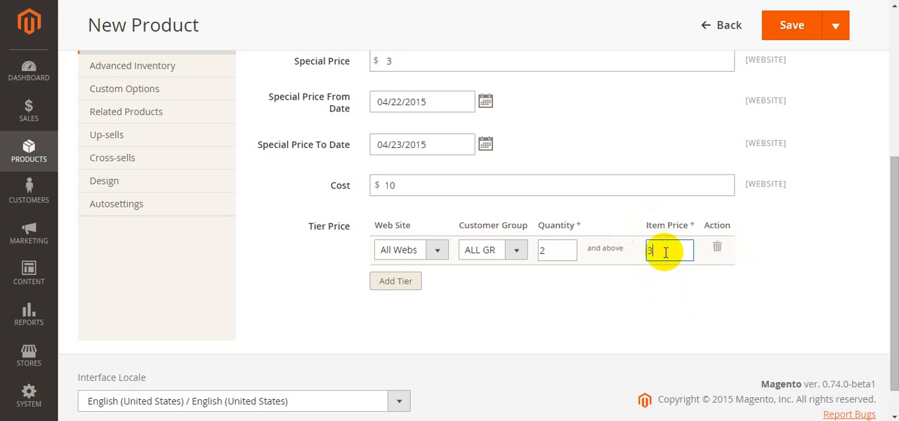
mouse_move(528, 281)
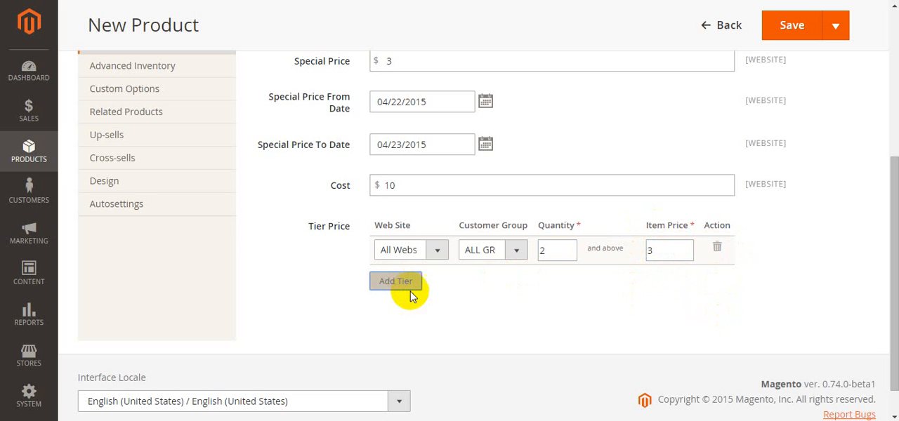
Step: Delete the blank extra tier row, keeping only the quantity-2-at-3 tier
left_click(396, 281)
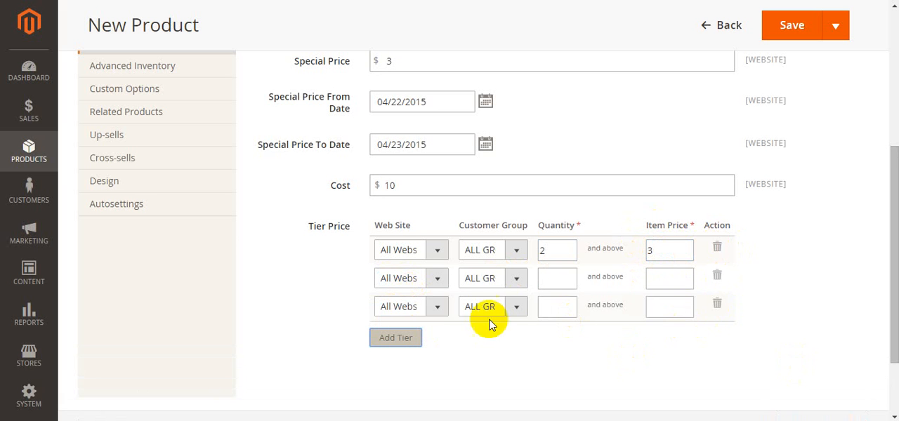
mouse_move(717, 276)
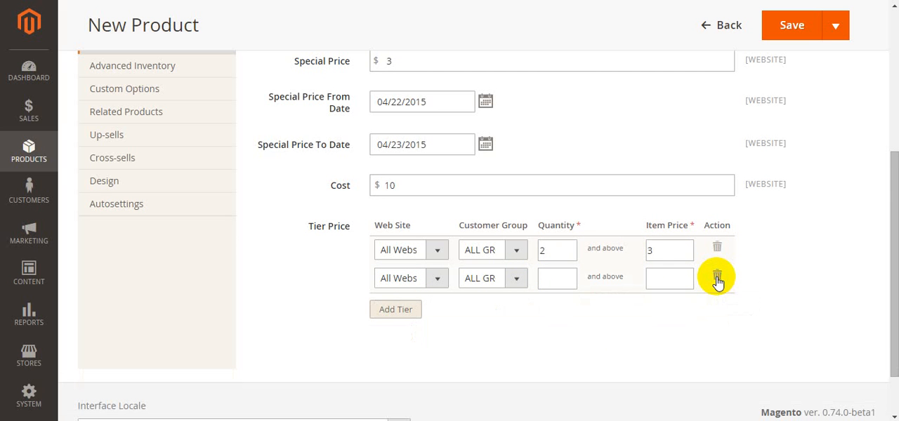
left_click(717, 278)
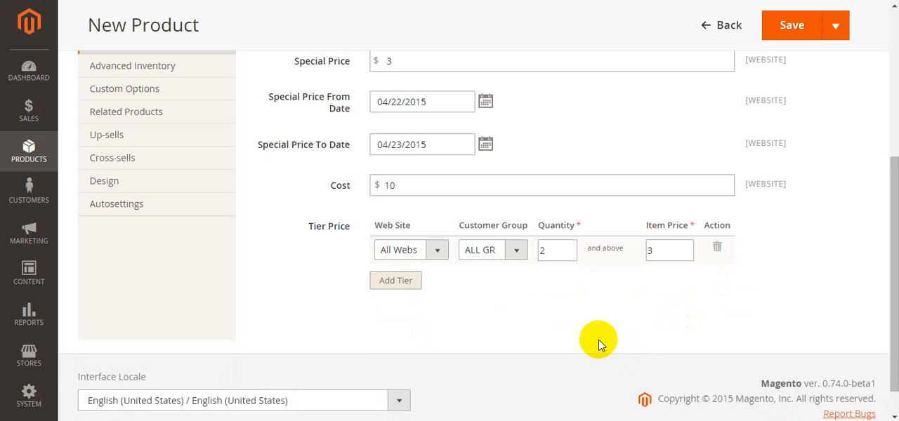
scroll("up", 3)
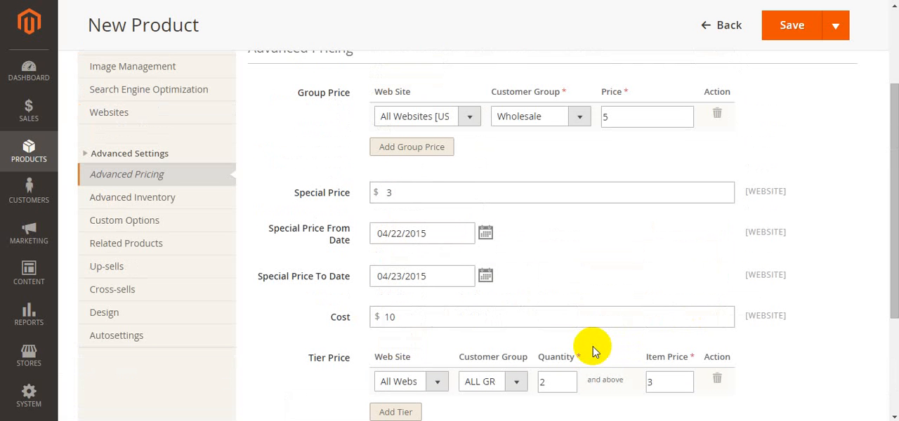
mouse_move(791, 25)
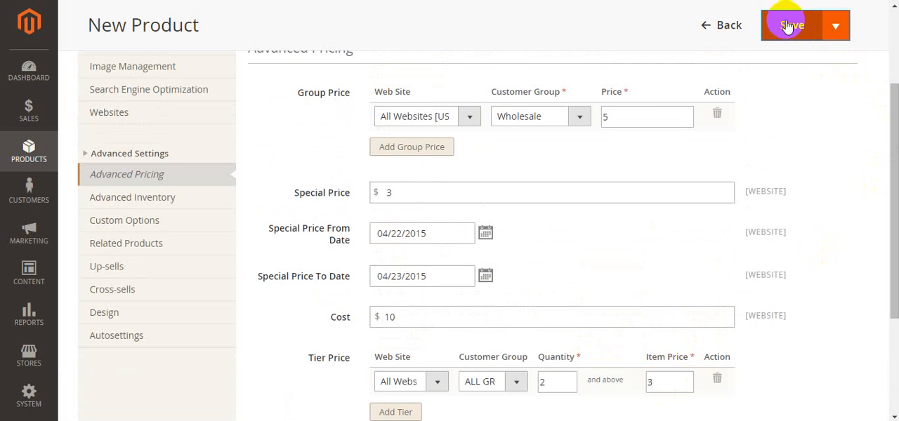
mouse_move(560, 351)
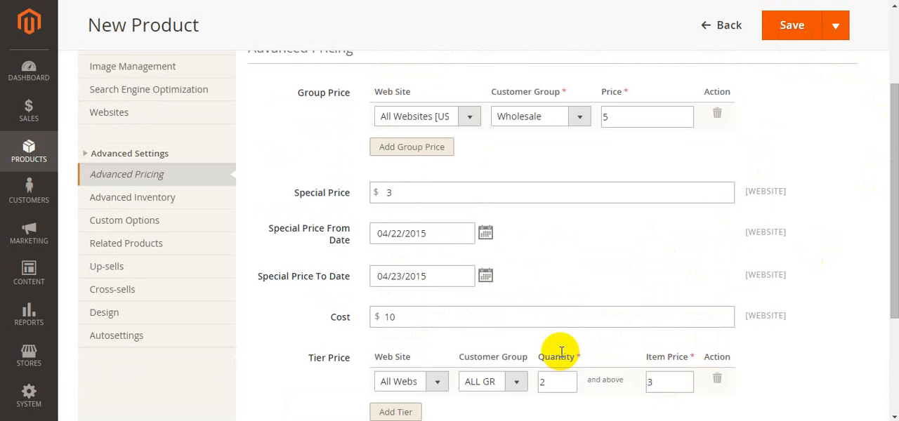